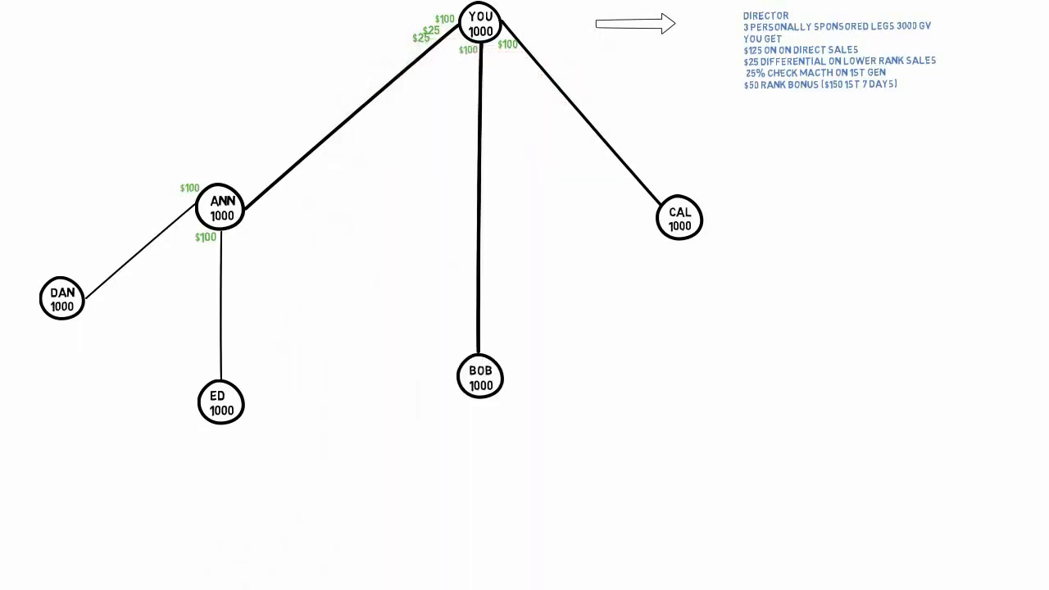
- Link a FRAN node under ANN, mark ANN director, and add $150 rank, $75 check match, $75 mentor labels
drag(233, 226, 332, 308)
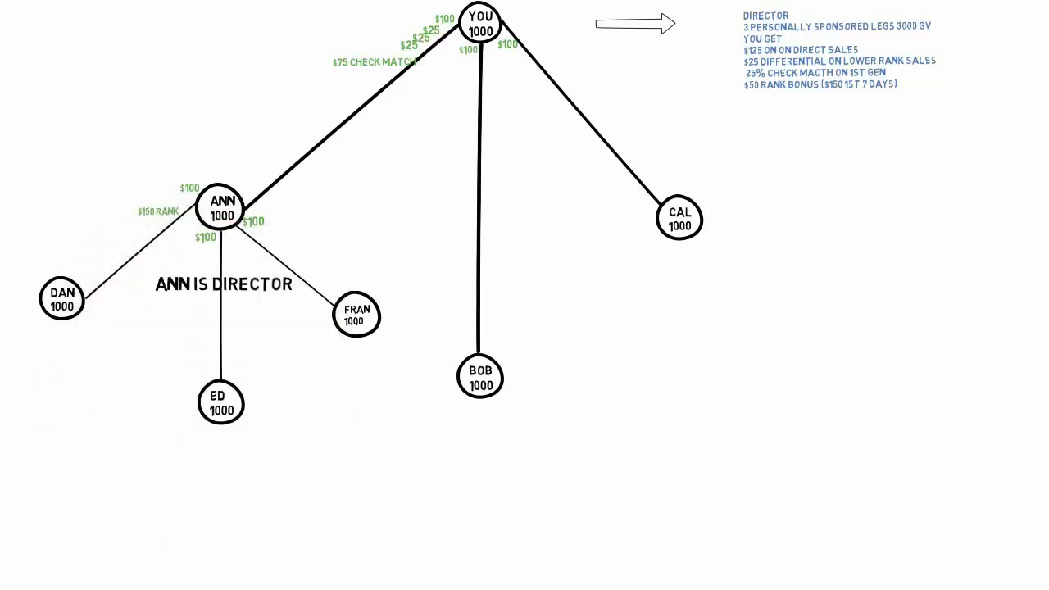
text($75 MENTOR)
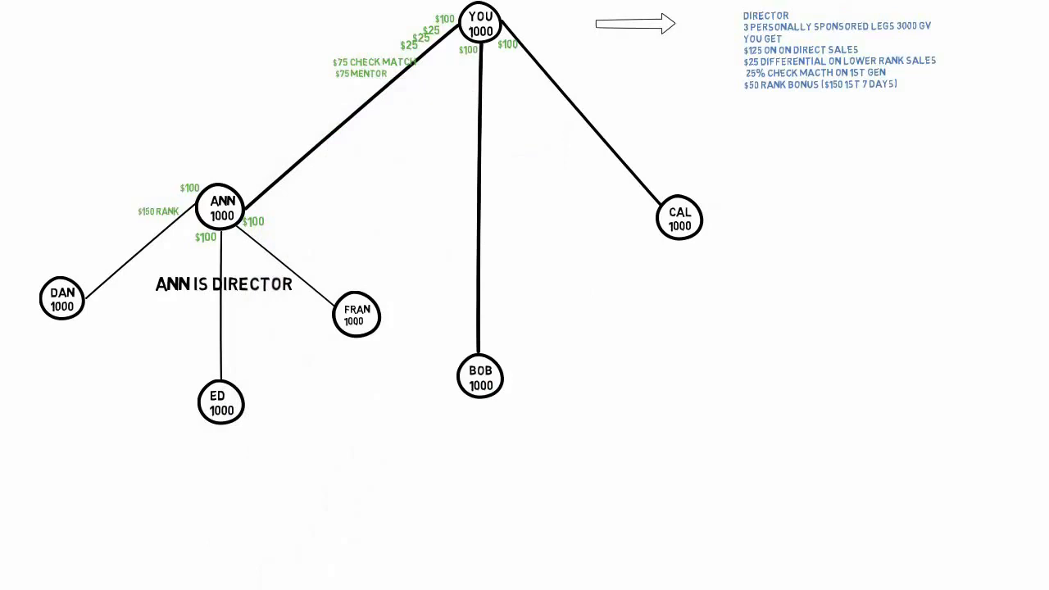